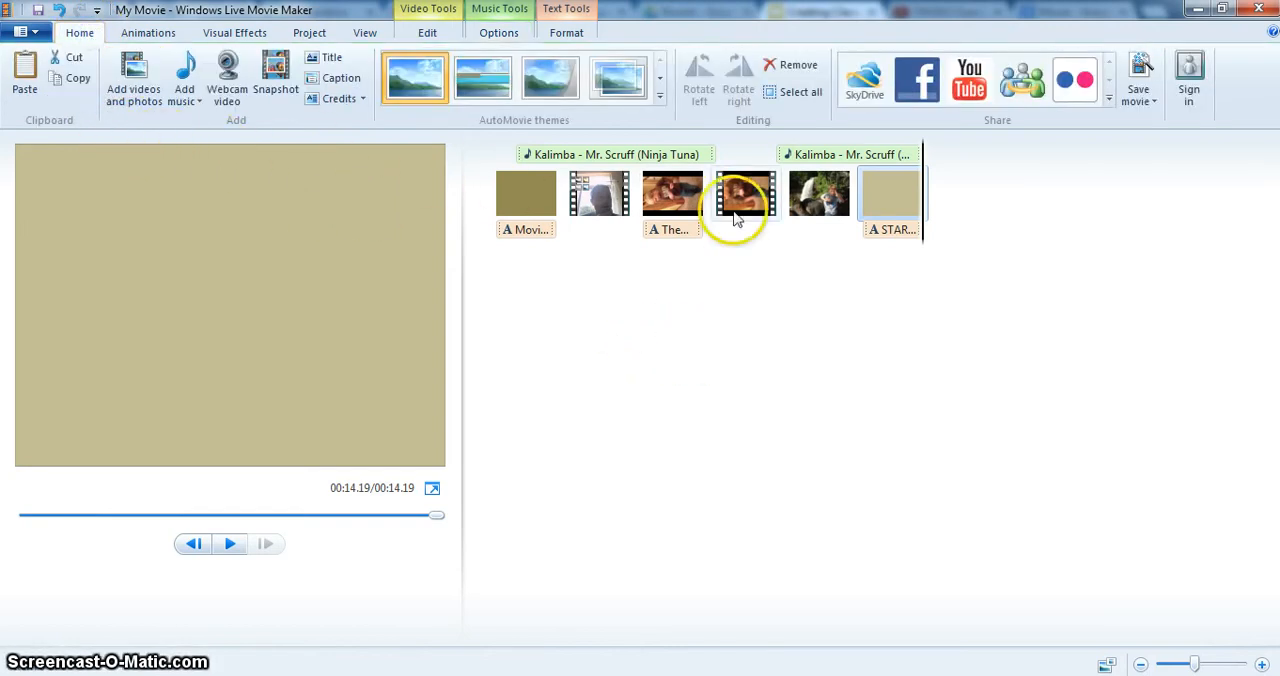
mouse_move(592, 192)
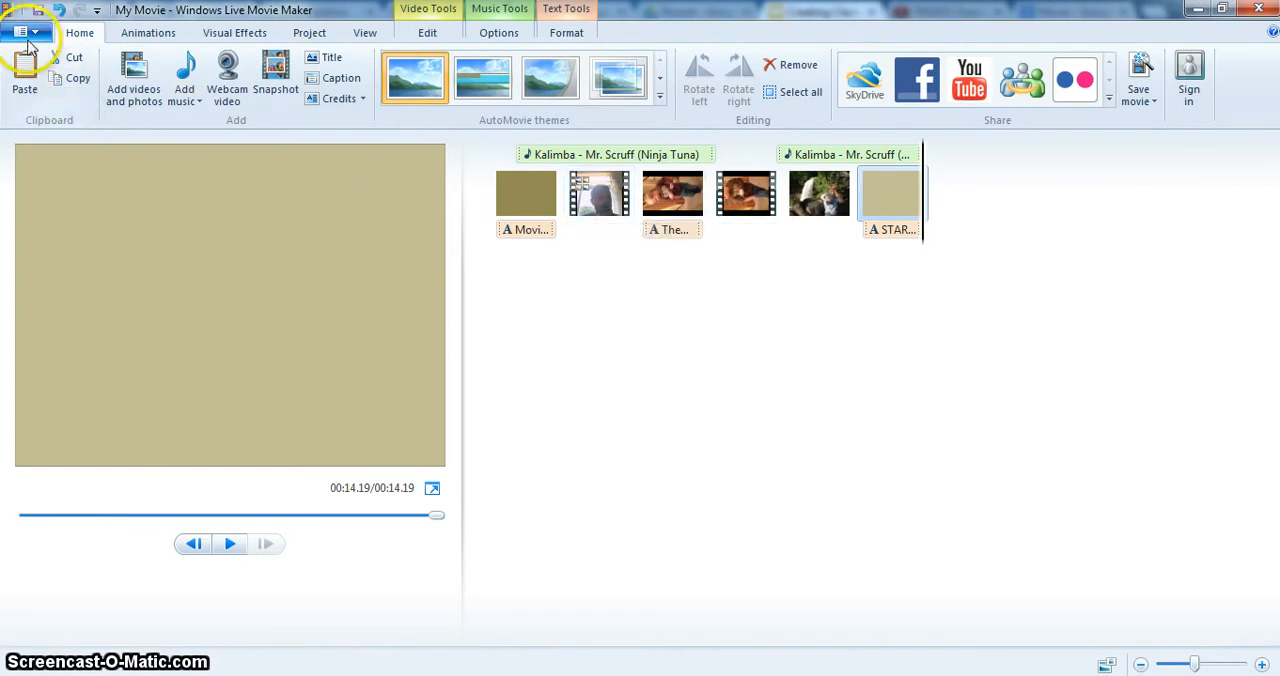
Show the Save movie settings list from the File menu
left_click(24, 34)
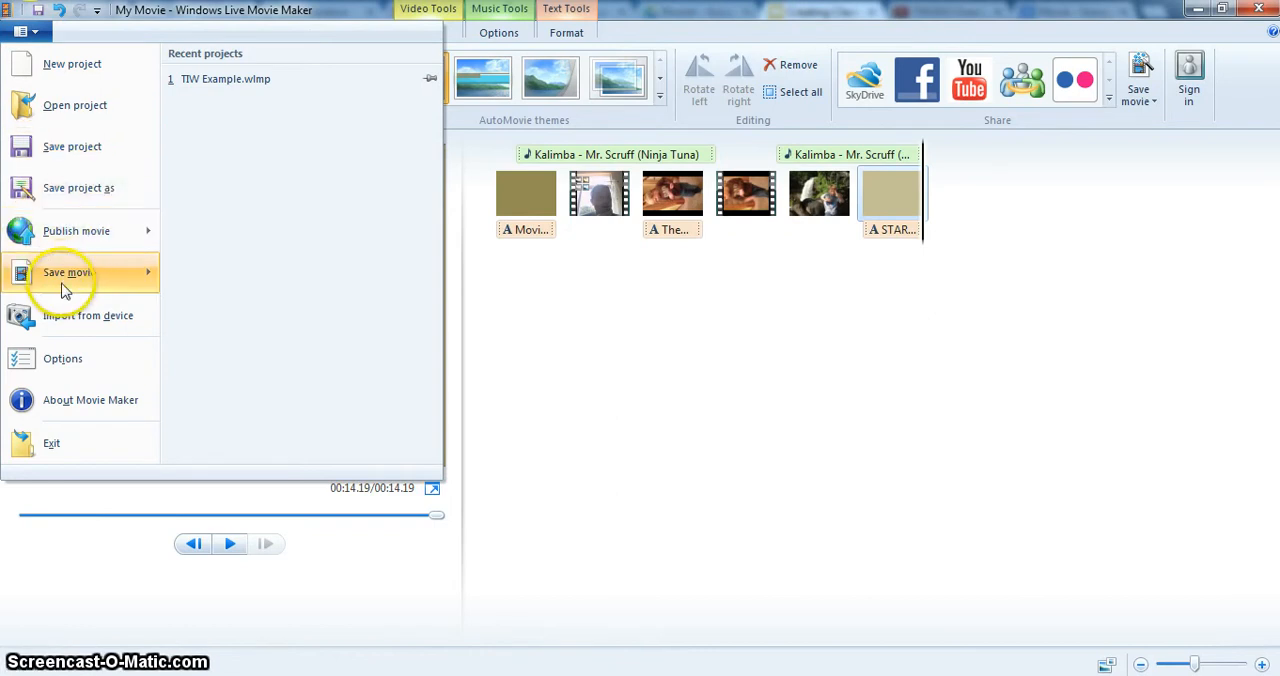
left_click(70, 272)
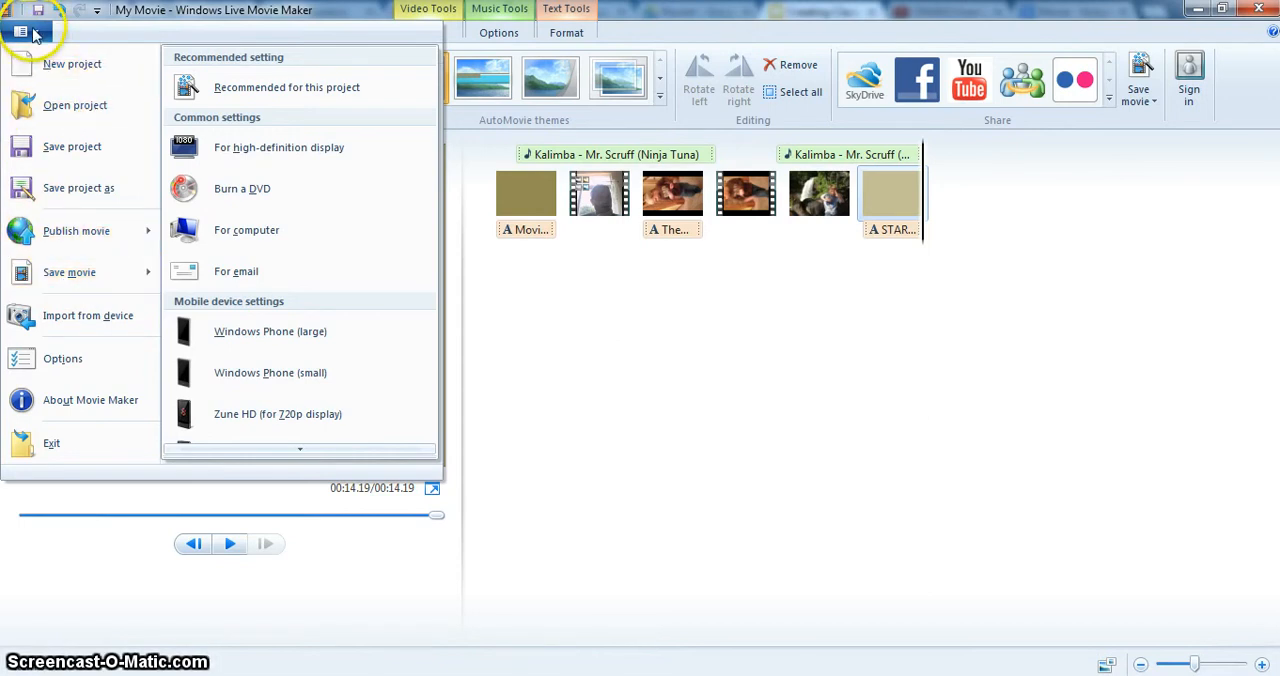
mouse_move(60, 284)
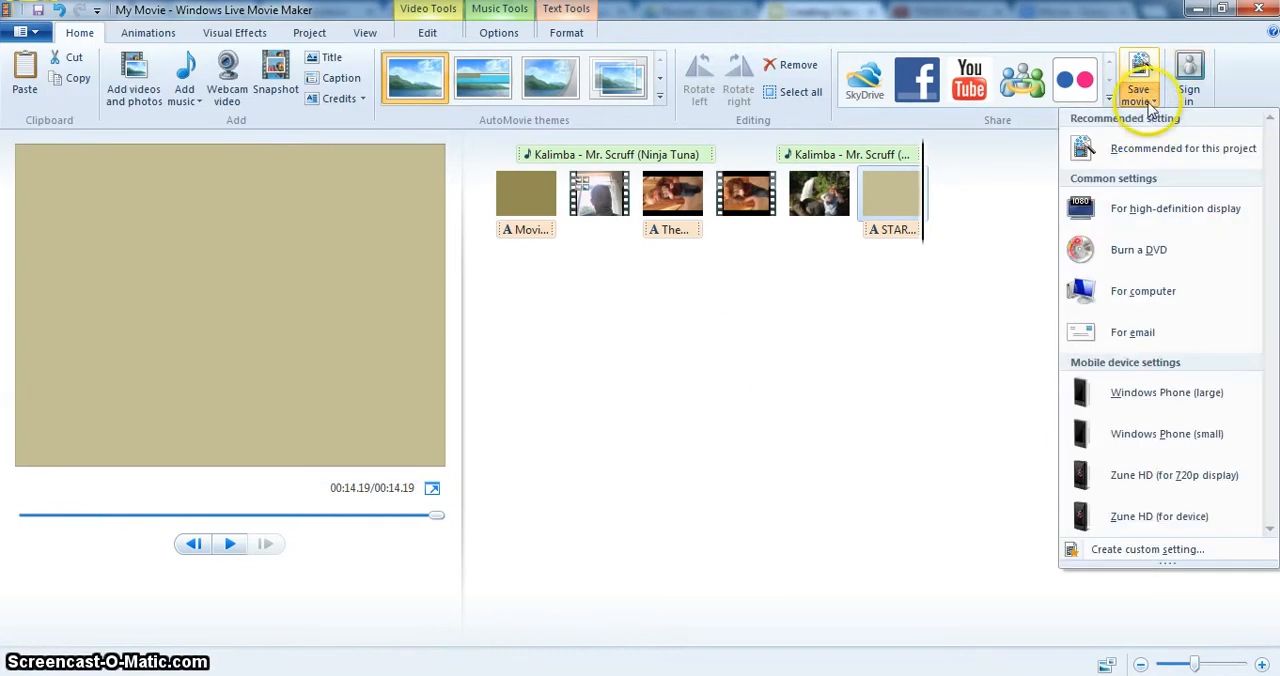
Reopen the Save movie settings via the File menu and review 'Recommended for this project'
left_click(22, 32)
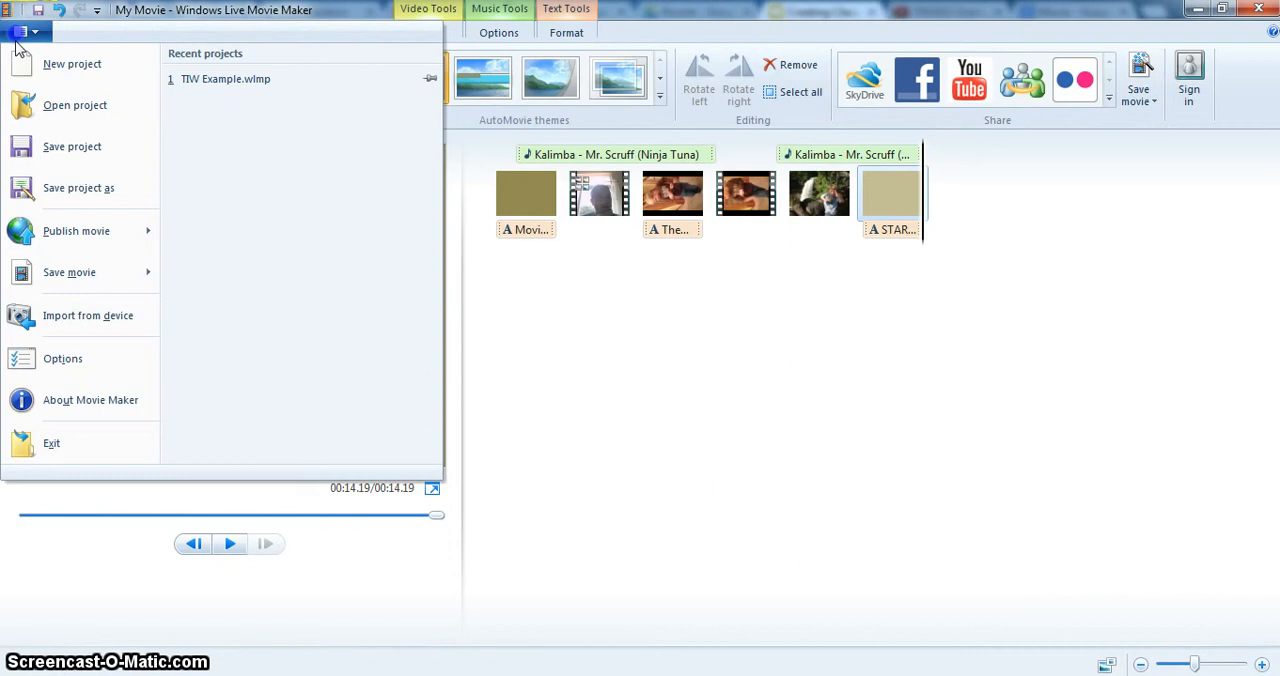
left_click(68, 272)
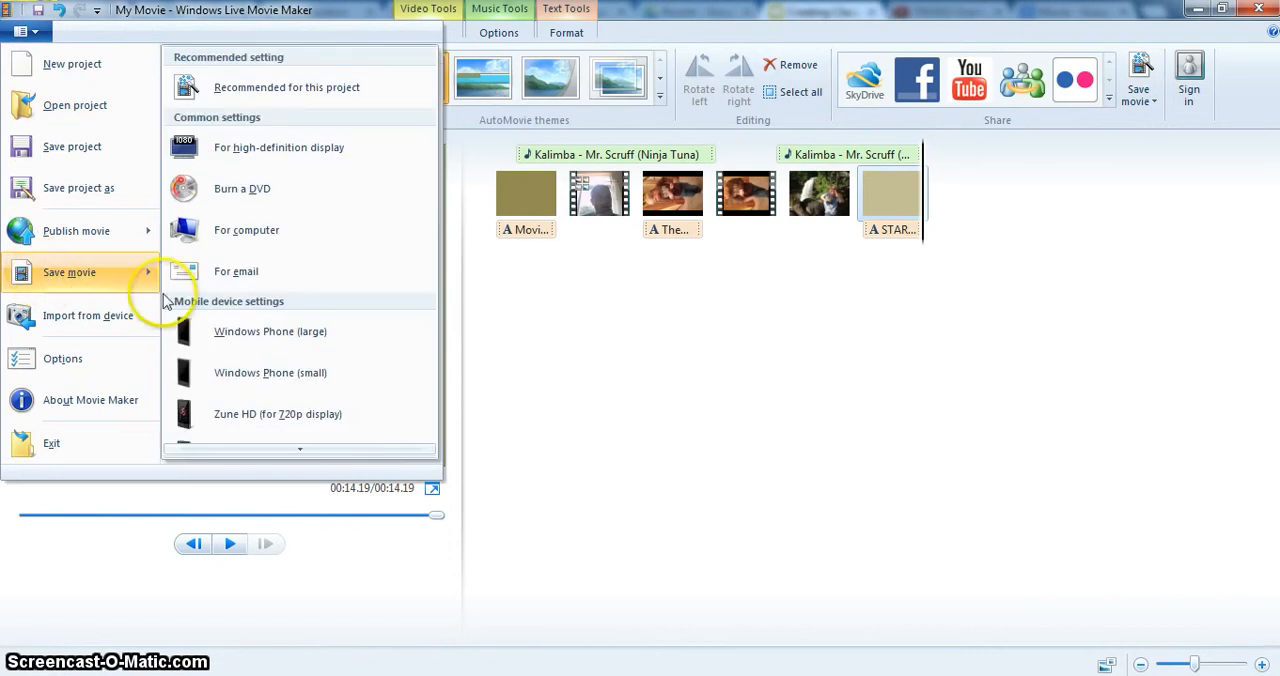
mouse_move(252, 288)
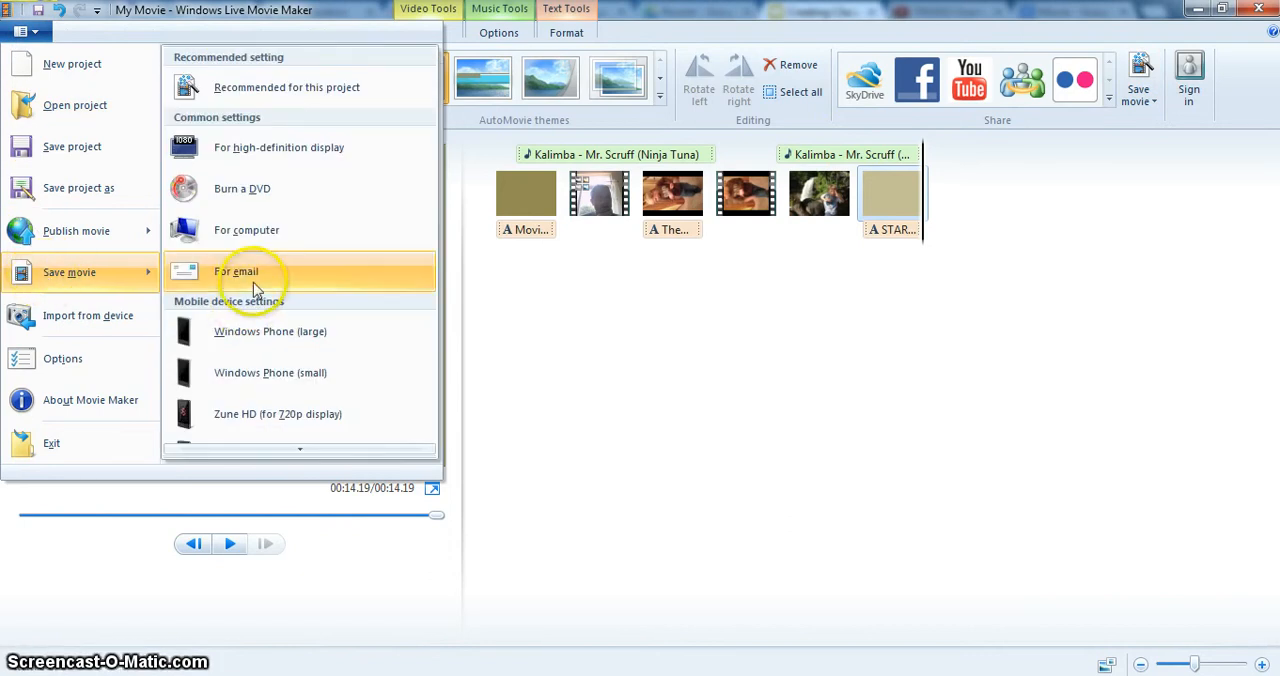
mouse_move(252, 240)
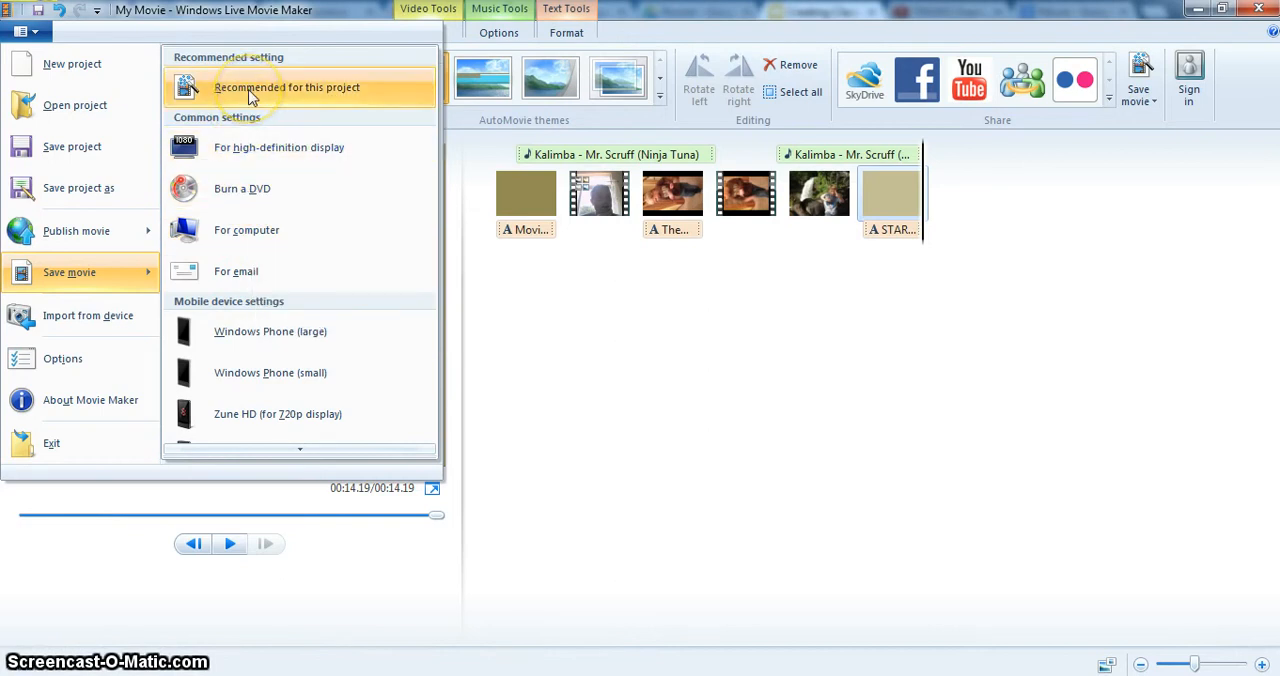
mouse_move(252, 98)
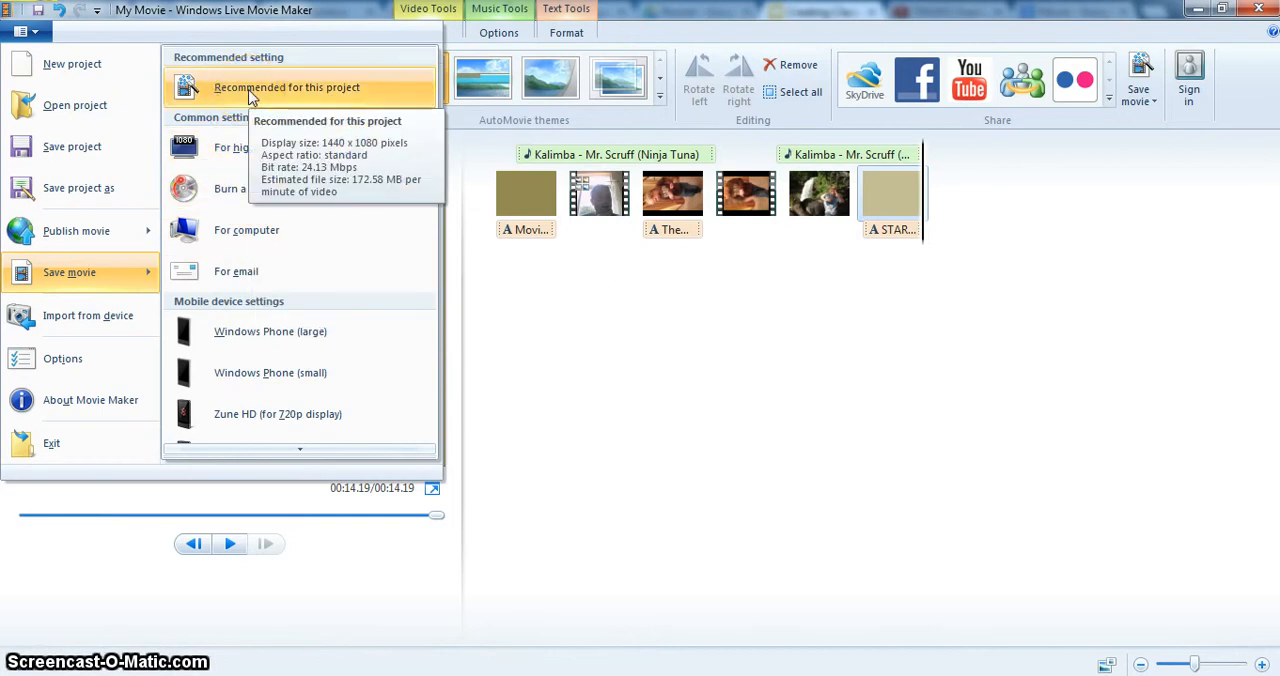
mouse_move(316, 422)
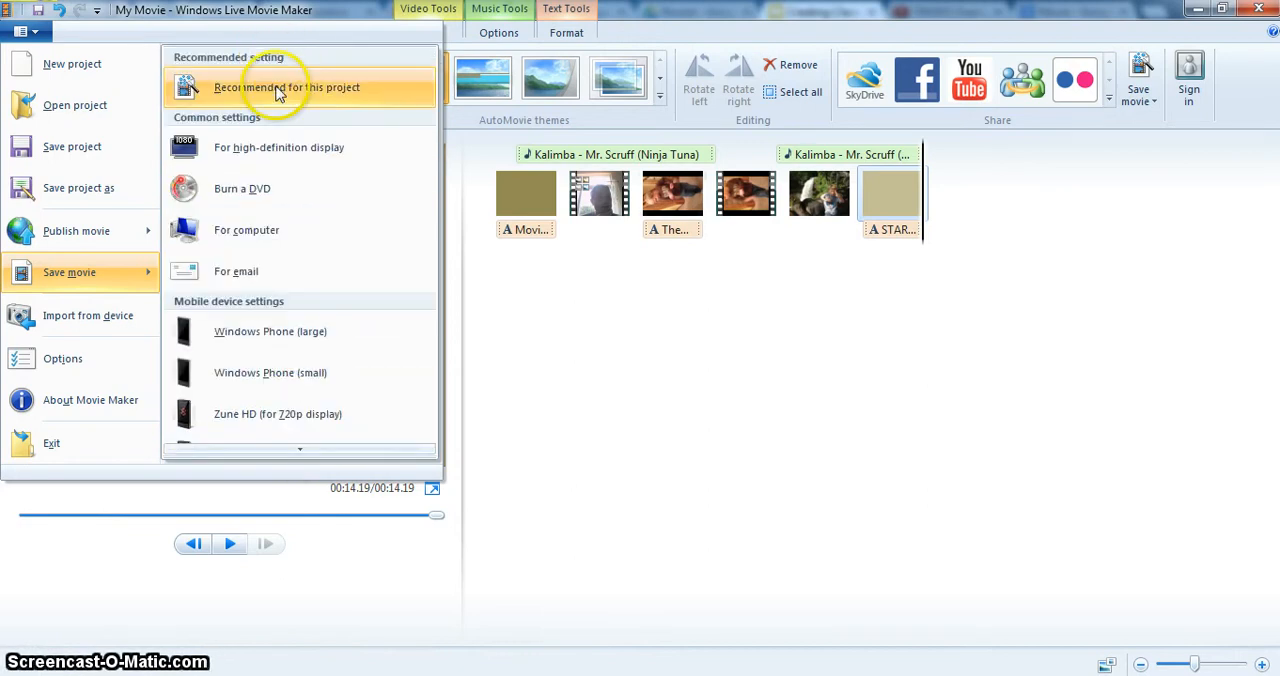
Save the movie with the recommended setting as 'Example' in My Videos
left_click(272, 88)
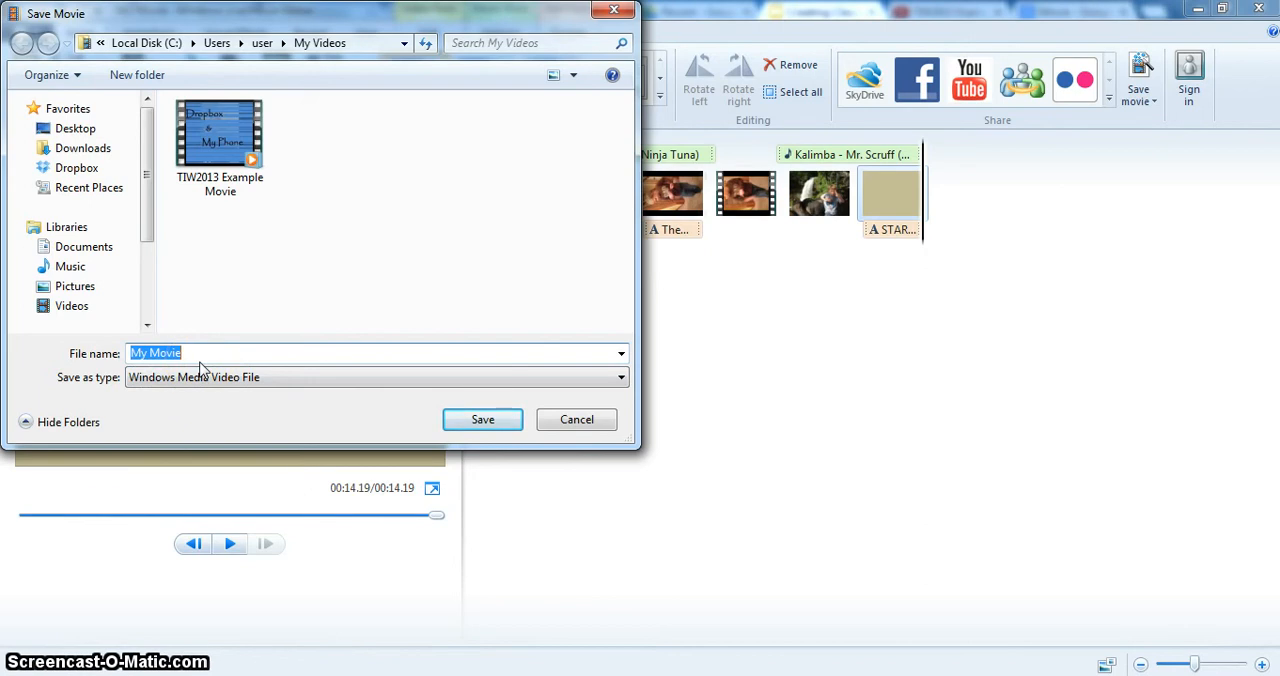
type("E")
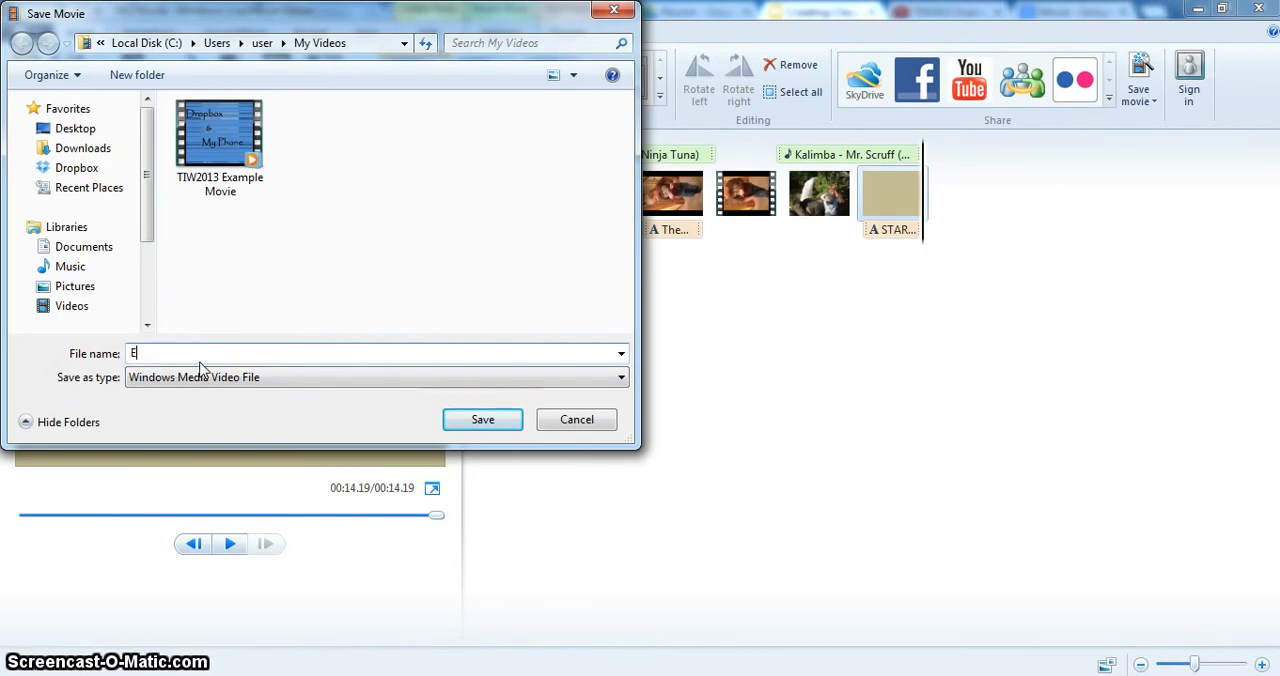
type("xample")
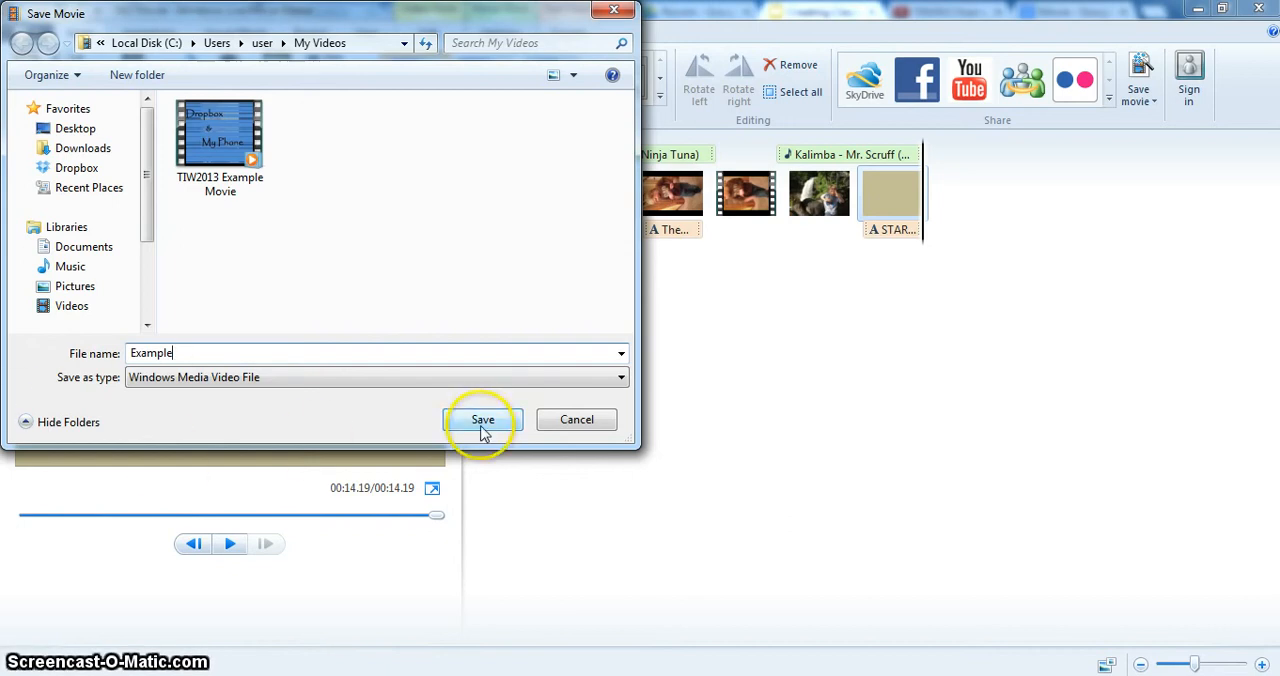
left_click(482, 420)
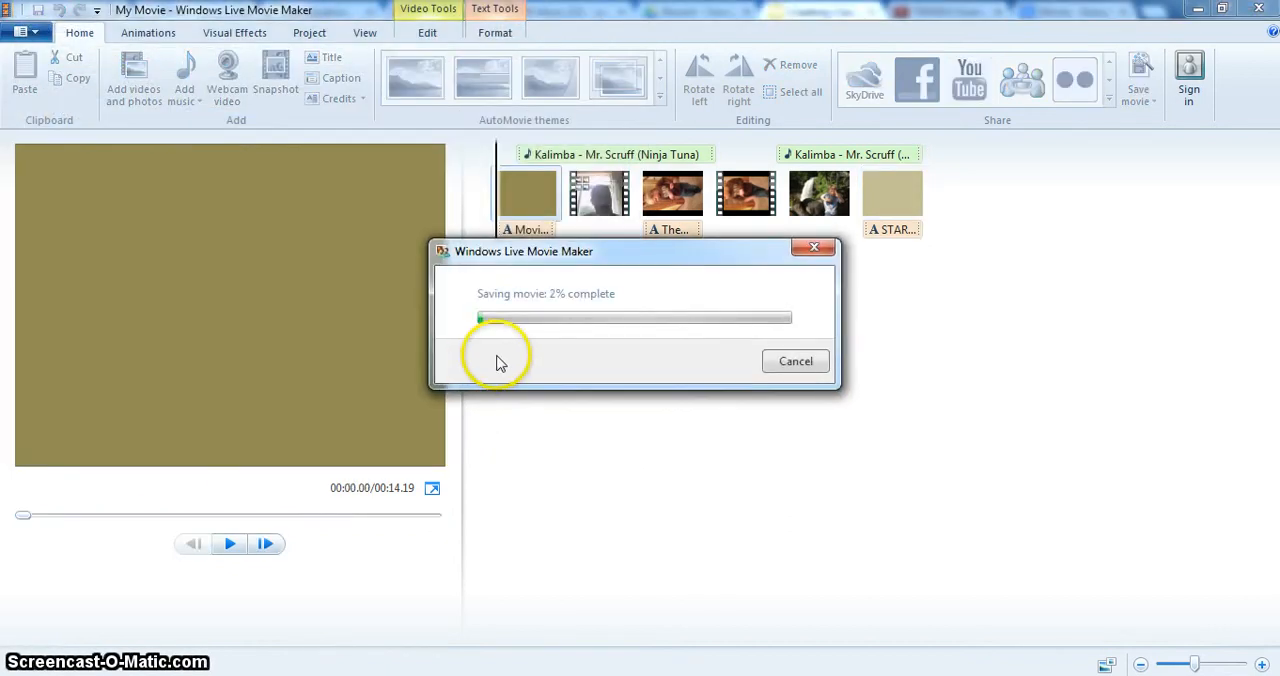
mouse_move(556, 276)
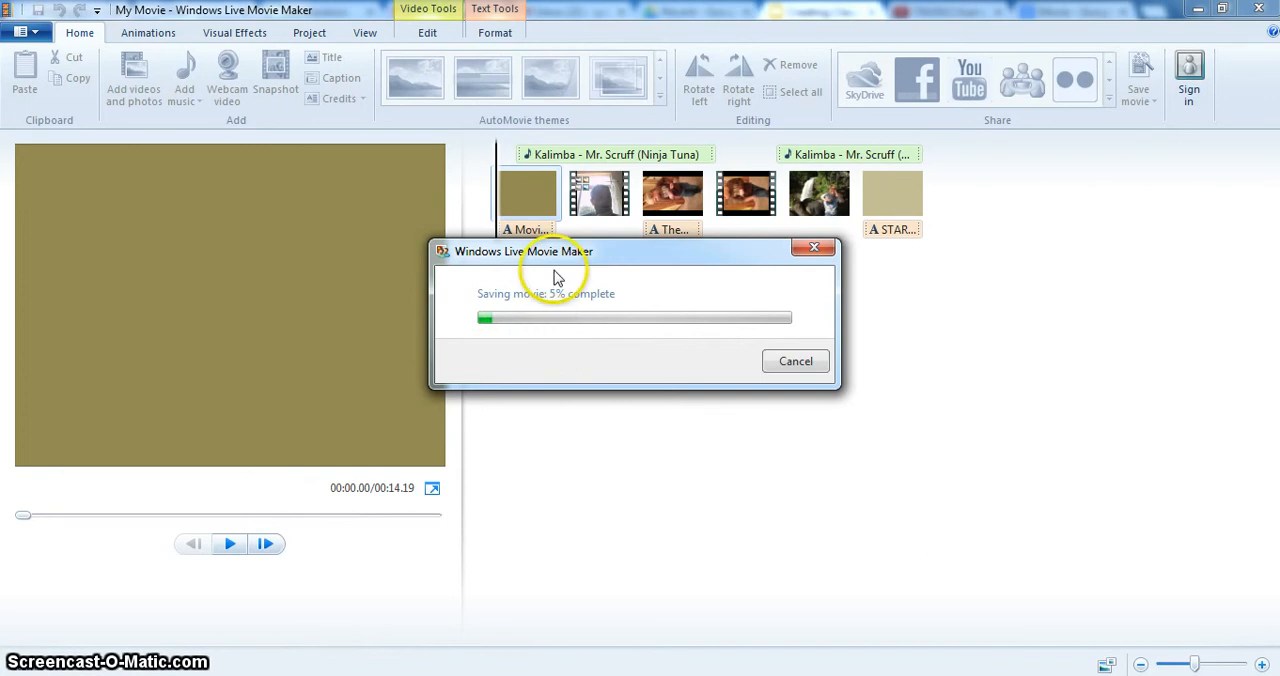
mouse_move(884, 198)
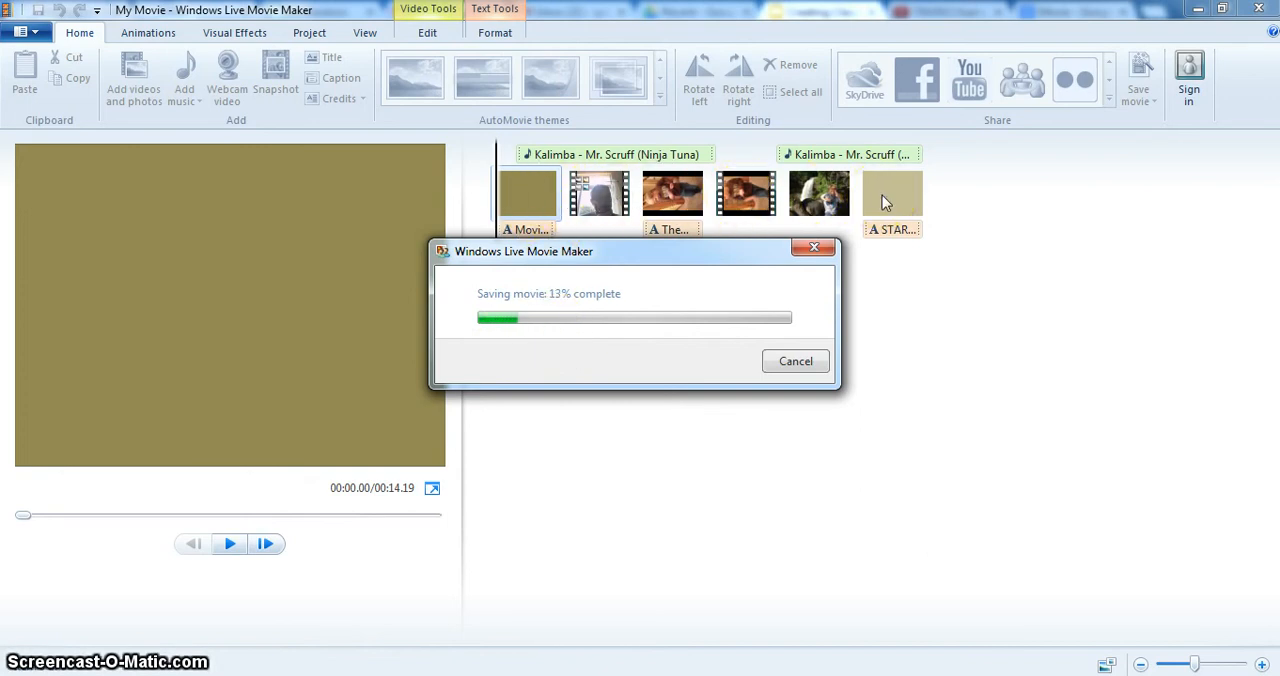
mouse_move(868, 212)
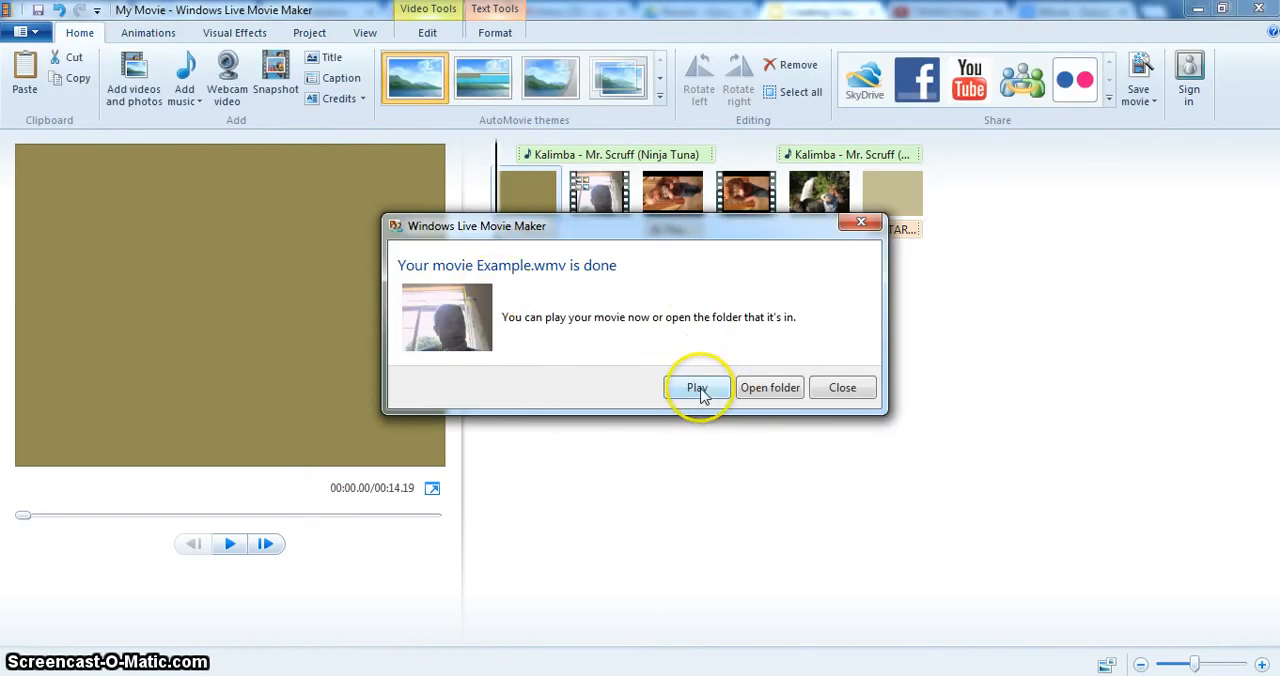
Play the finished Example.wmv once saving completes
left_click(698, 388)
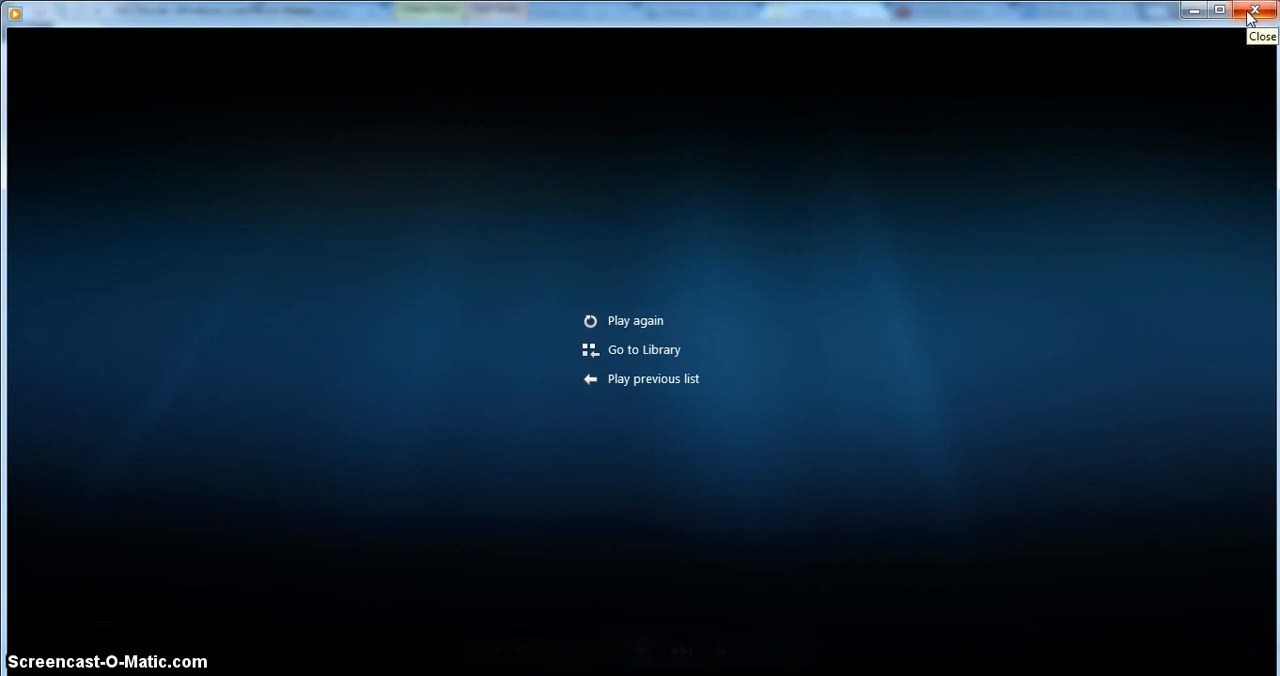
Close Windows Media Player after Example.wmv ends, returning to Movie Maker
left_click(1256, 12)
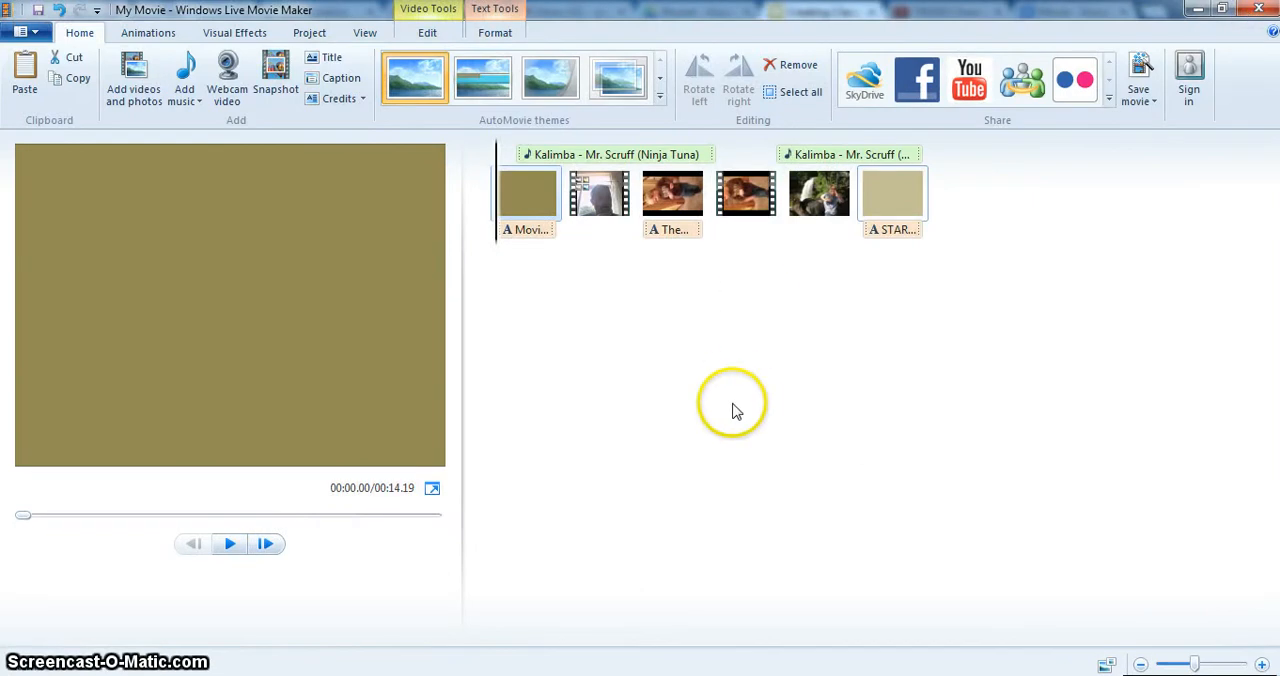
mouse_move(458, 548)
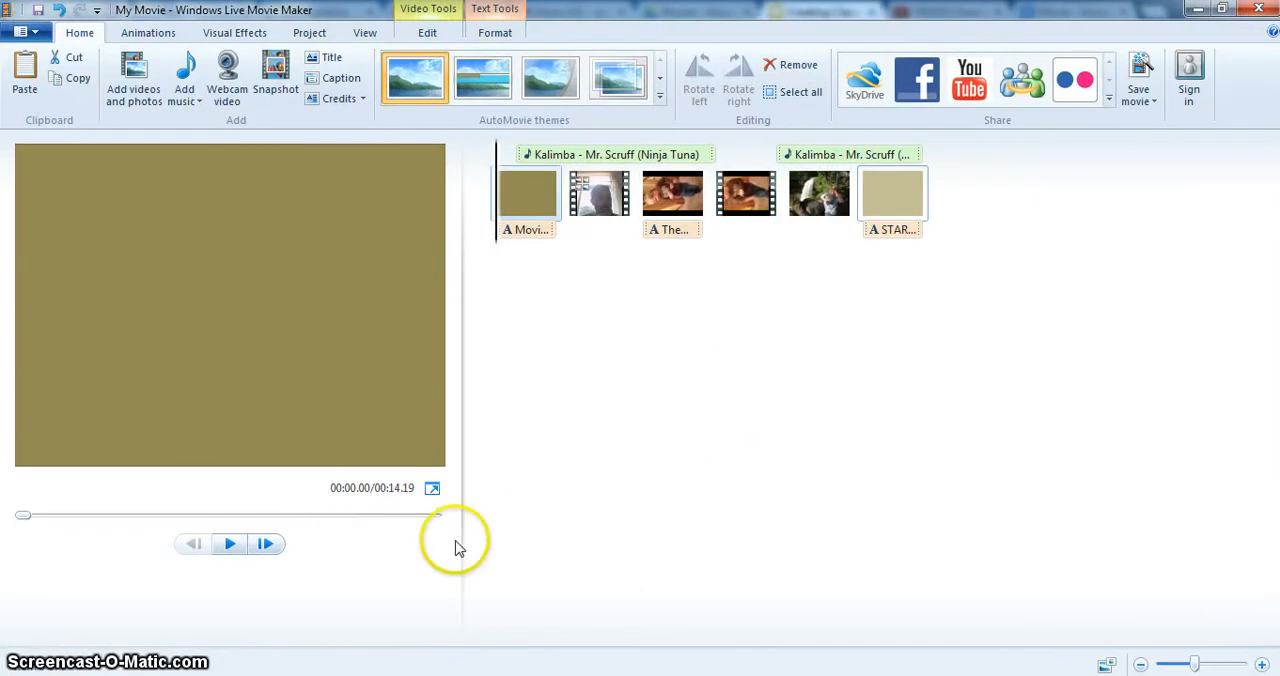